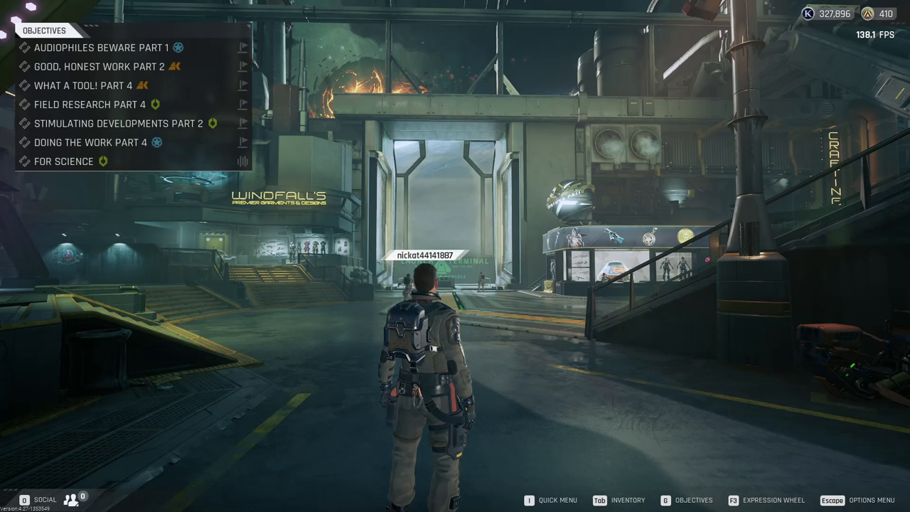
Bring up the Options menu over the hub with Escape
key("Escape")
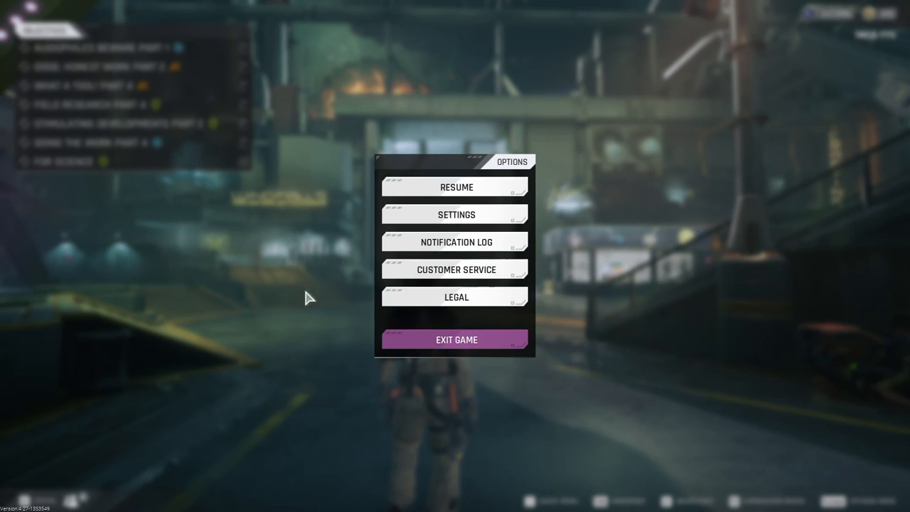
Open the Notification Log on Game Service, listing the 20- to 5-minute shutdown warnings
left_click(456, 241)
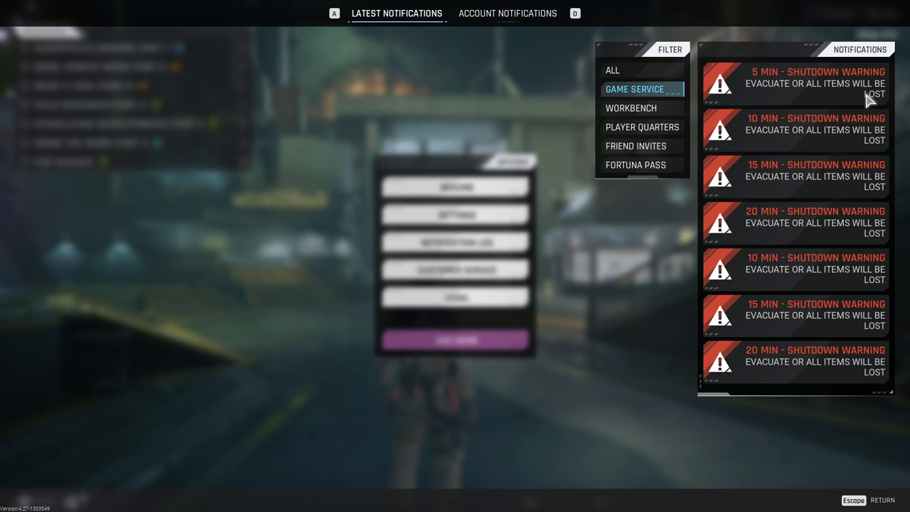
mouse_move(794, 236)
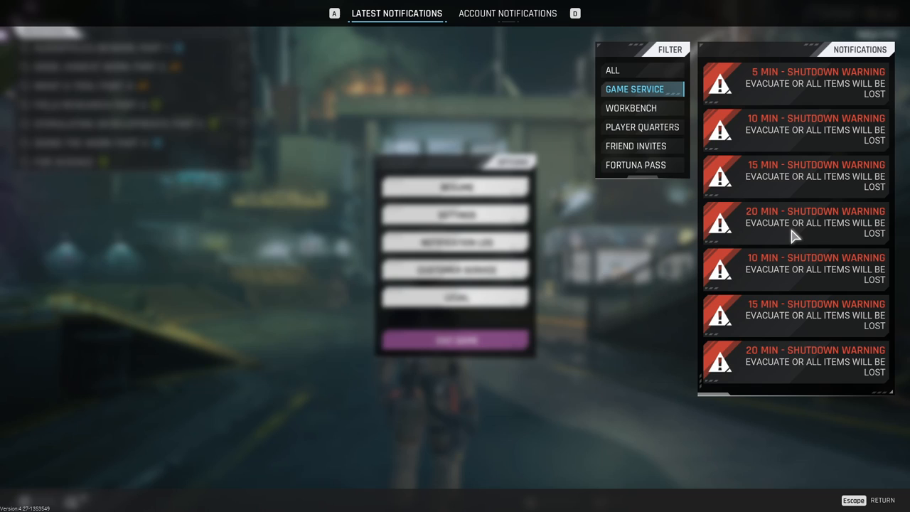
mouse_move(821, 114)
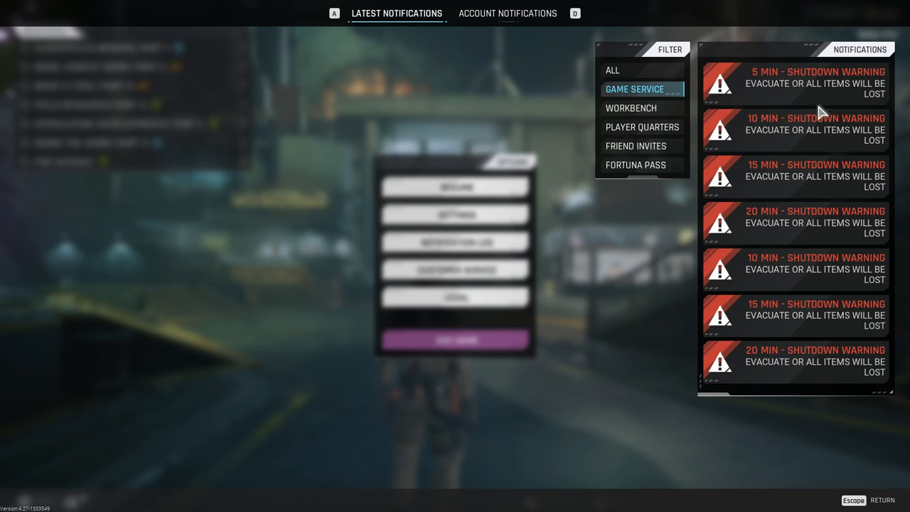
mouse_move(768, 144)
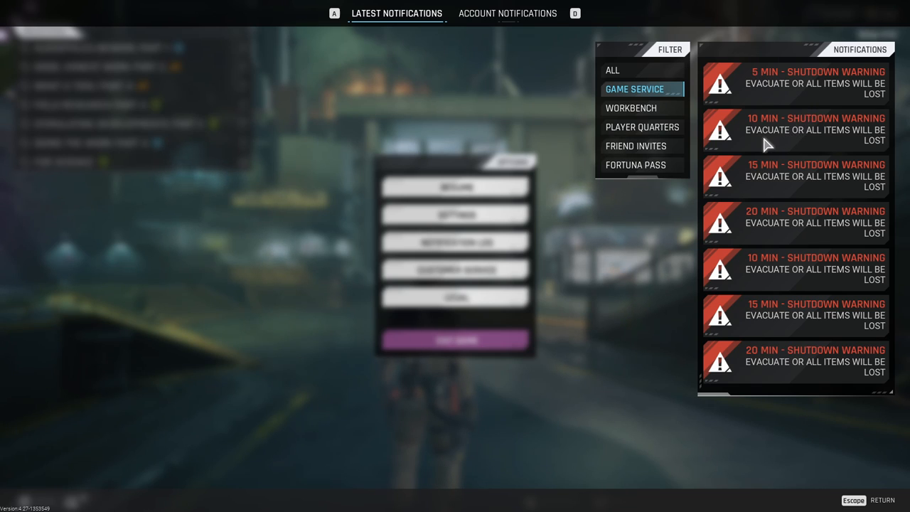
mouse_move(707, 178)
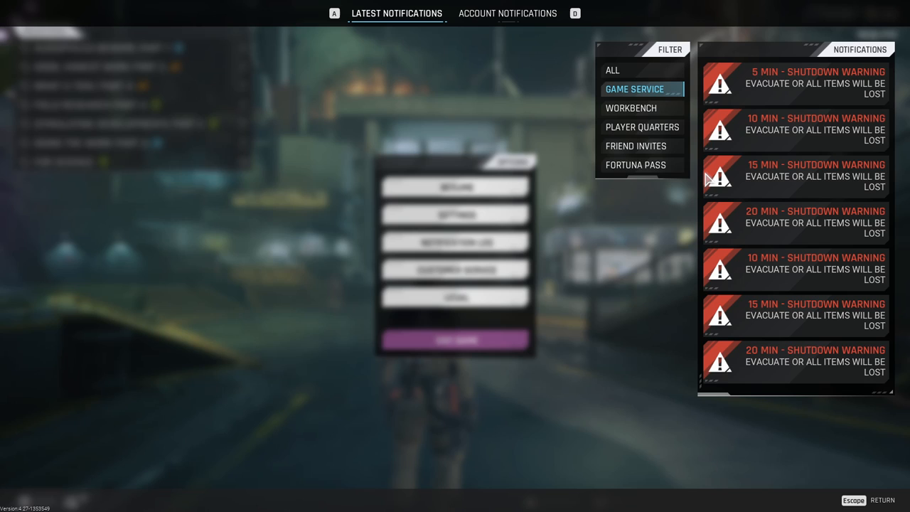
mouse_move(702, 177)
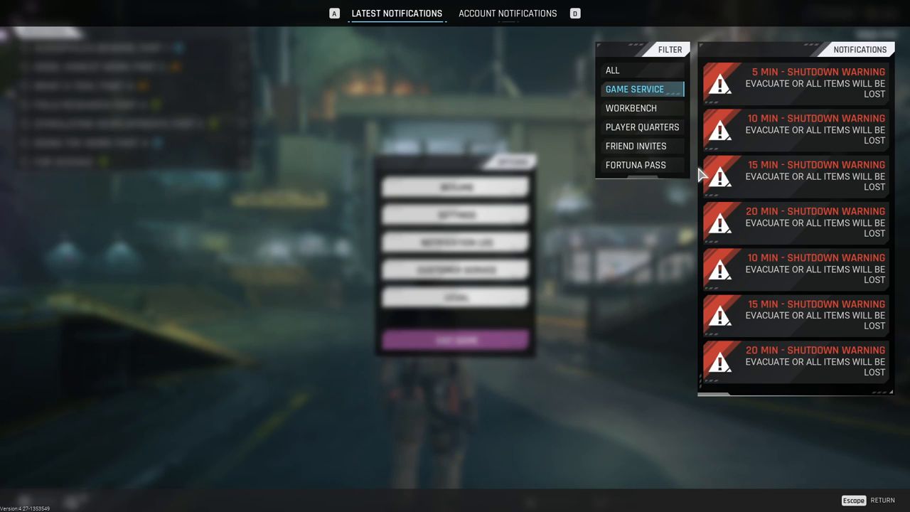
mouse_move(753, 133)
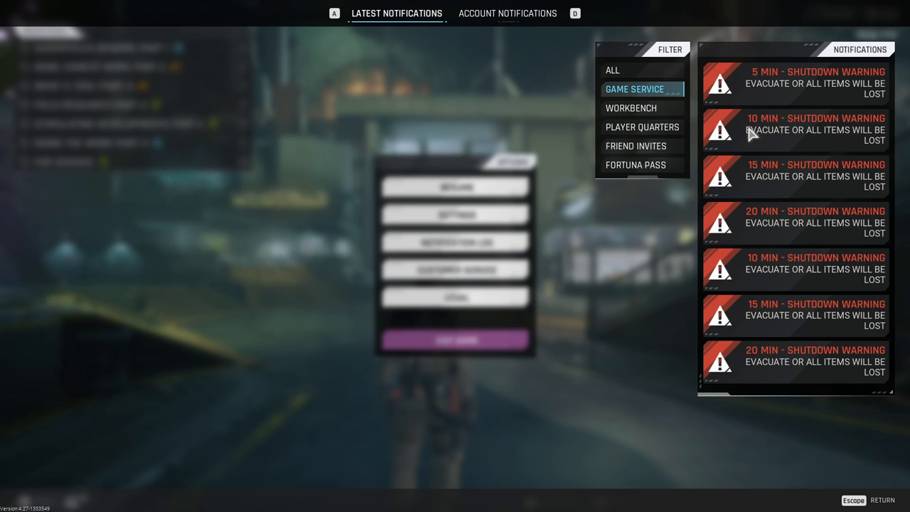
mouse_move(784, 126)
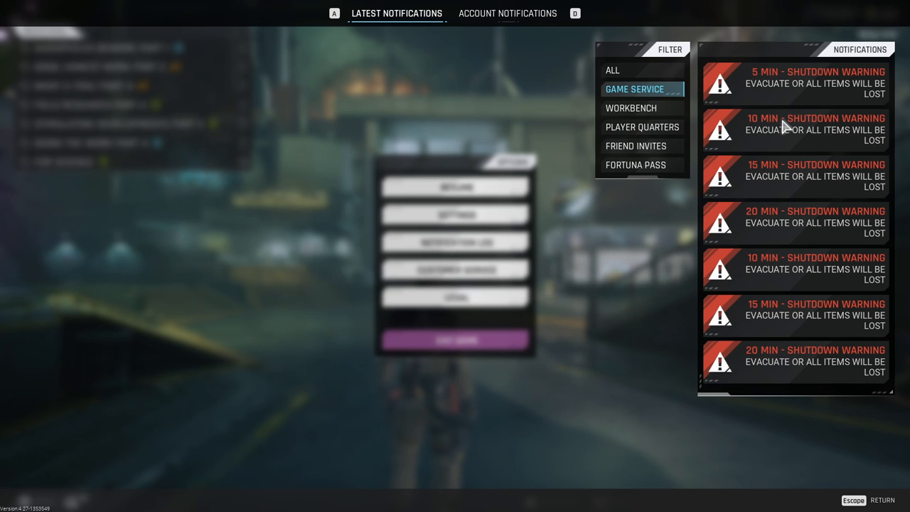
mouse_move(781, 165)
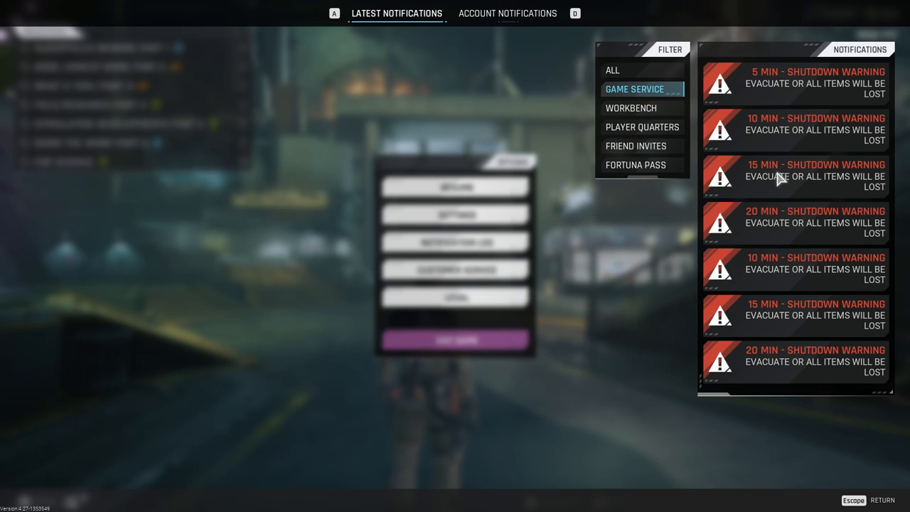
mouse_move(792, 289)
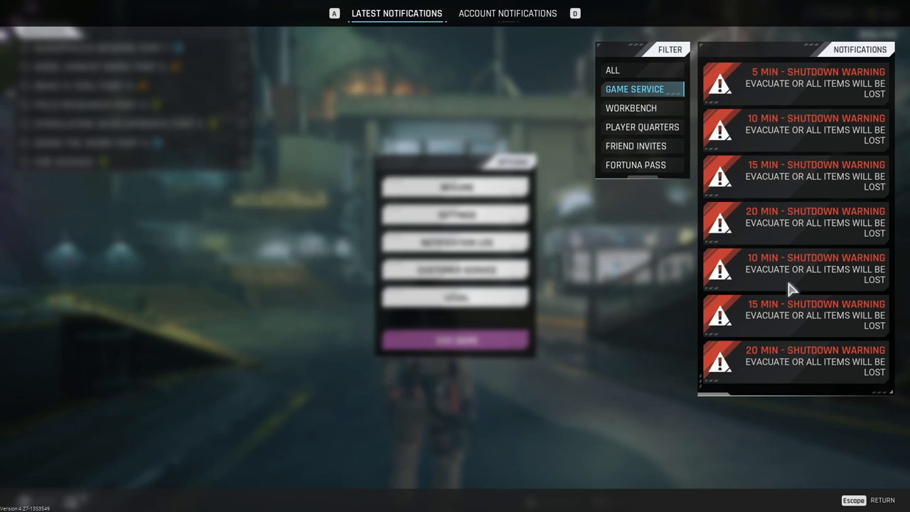
mouse_move(806, 304)
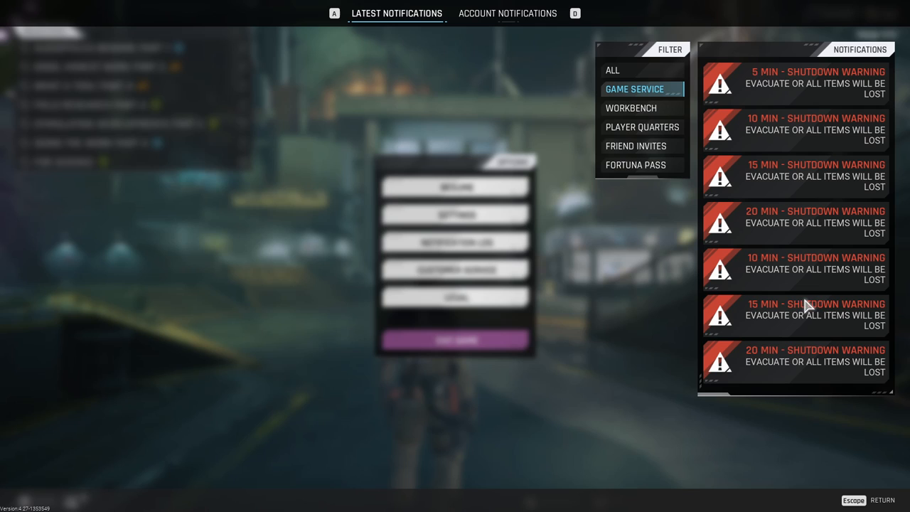
mouse_move(760, 130)
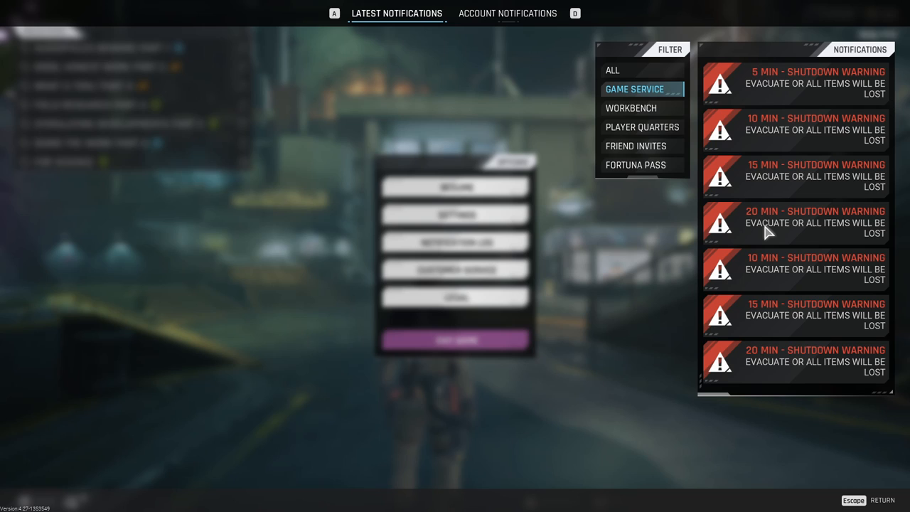
mouse_move(793, 325)
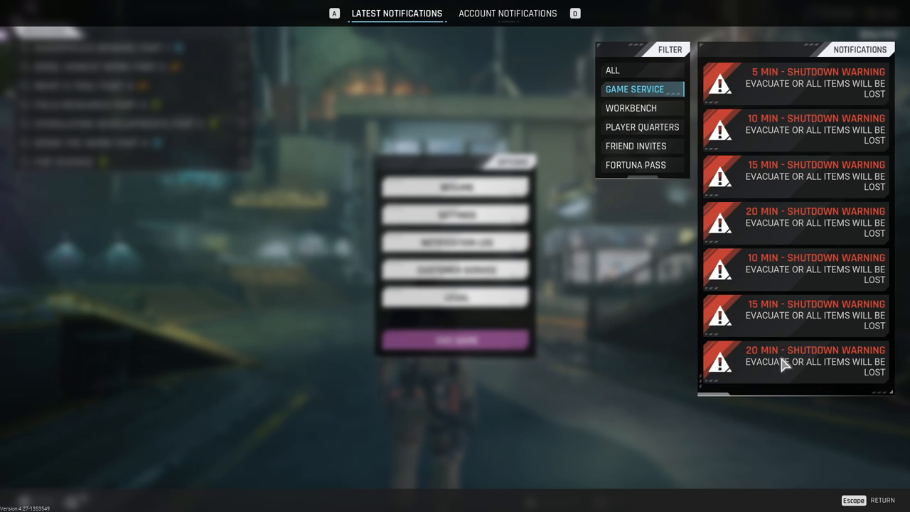
mouse_move(782, 375)
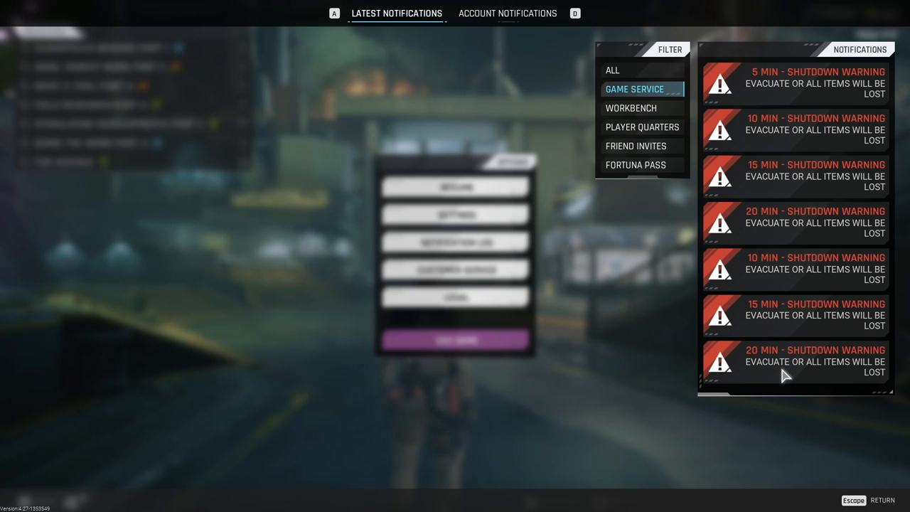
mouse_move(784, 373)
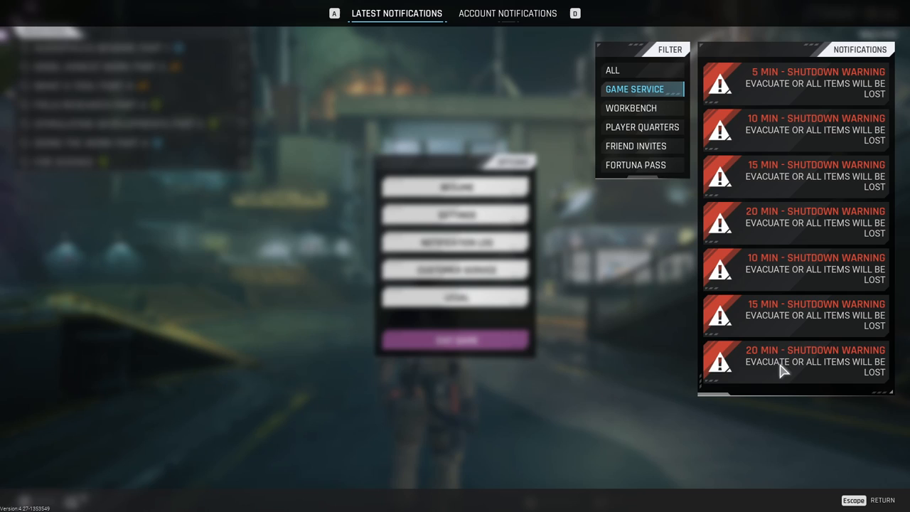
mouse_move(753, 370)
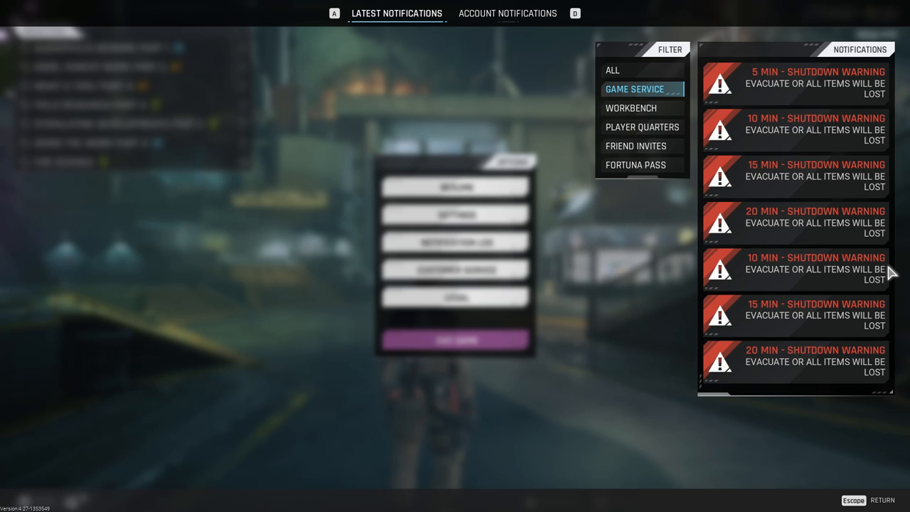
mouse_move(779, 324)
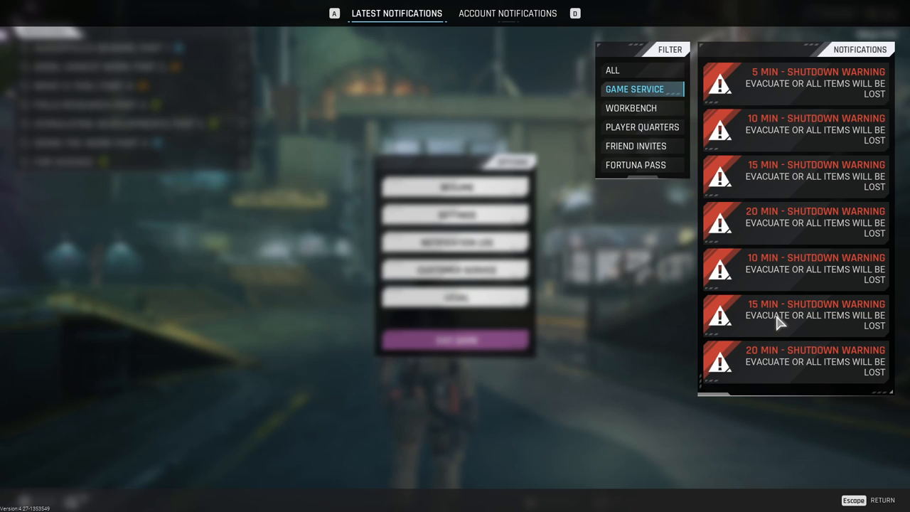
mouse_move(796, 290)
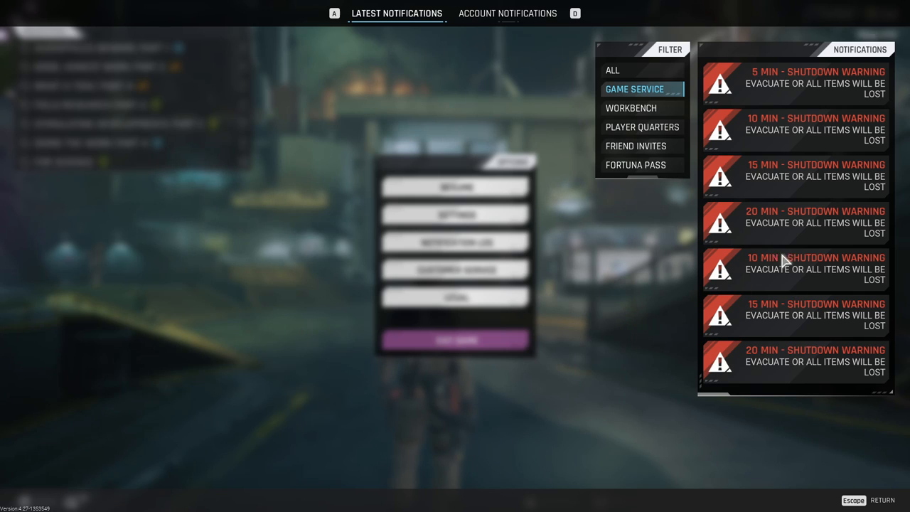
mouse_move(781, 307)
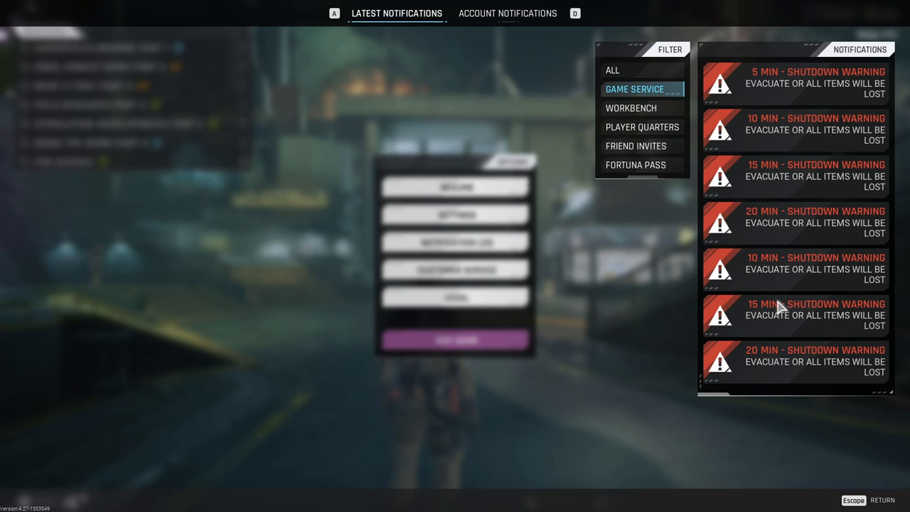
mouse_move(785, 213)
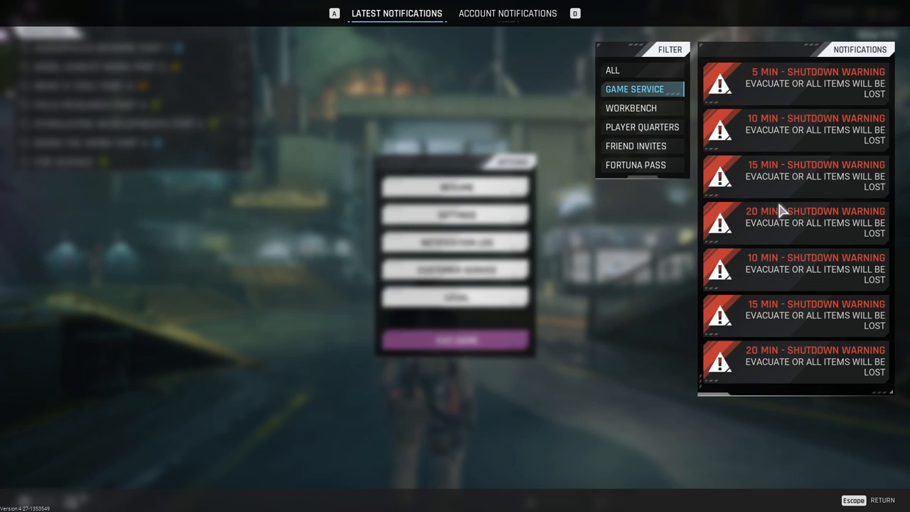
mouse_move(800, 174)
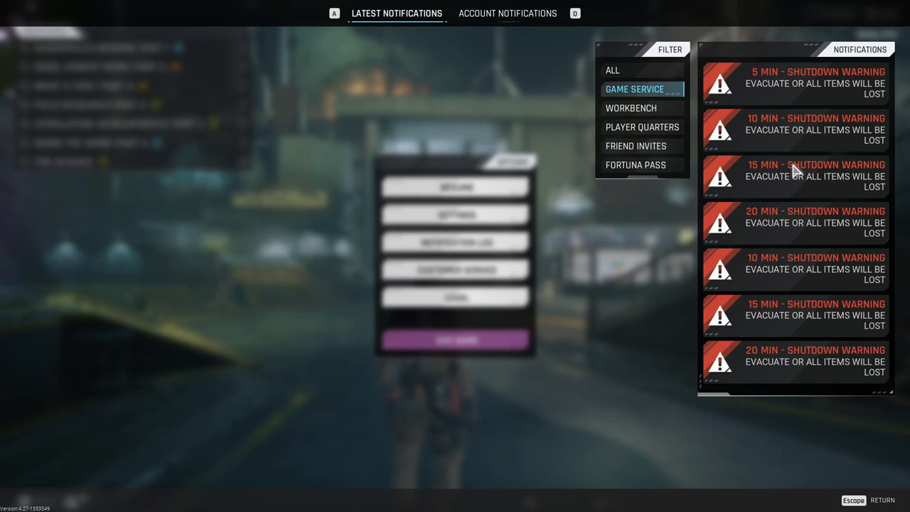
mouse_move(773, 146)
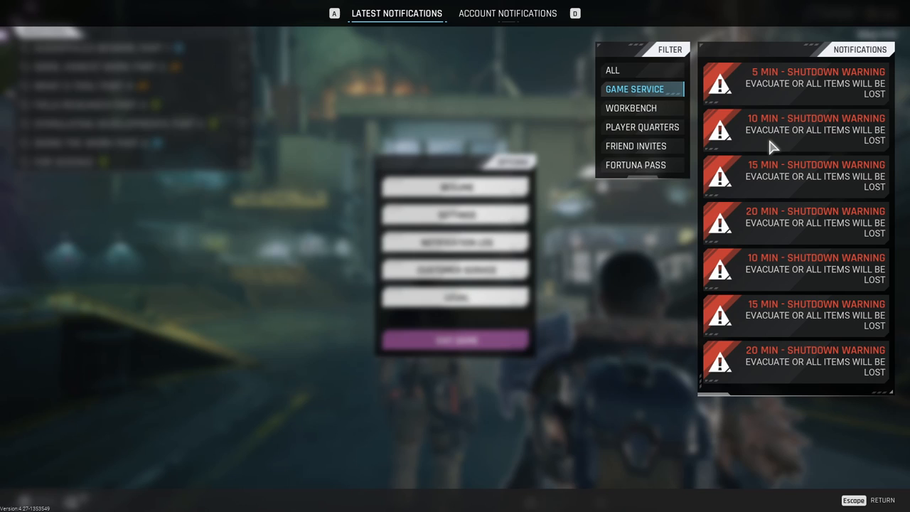
mouse_move(767, 93)
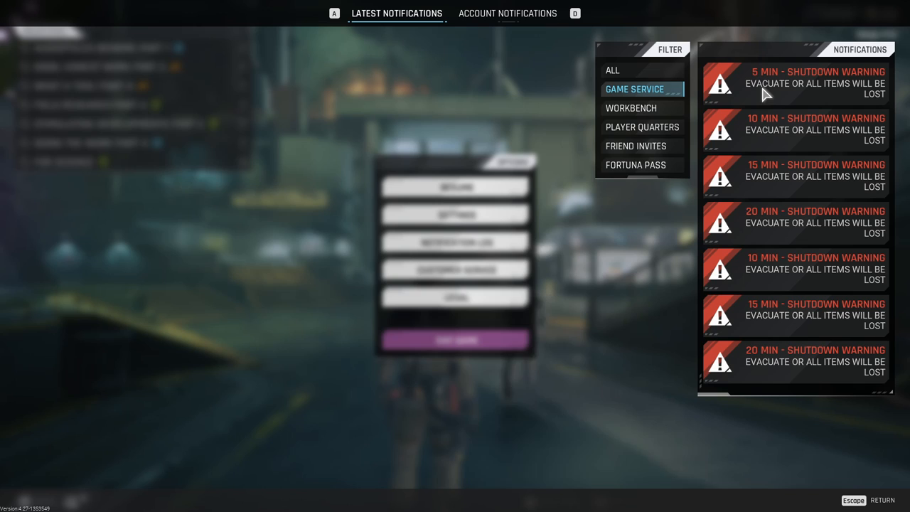
mouse_move(773, 130)
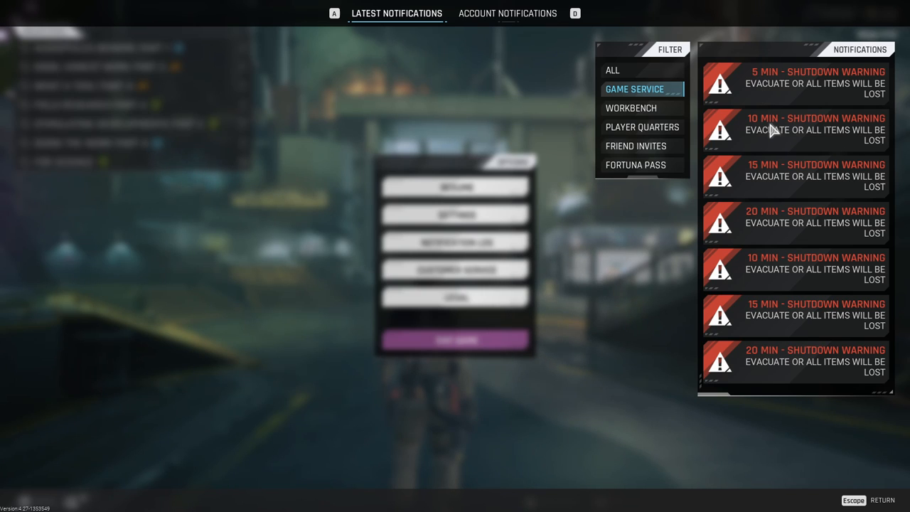
mouse_move(775, 178)
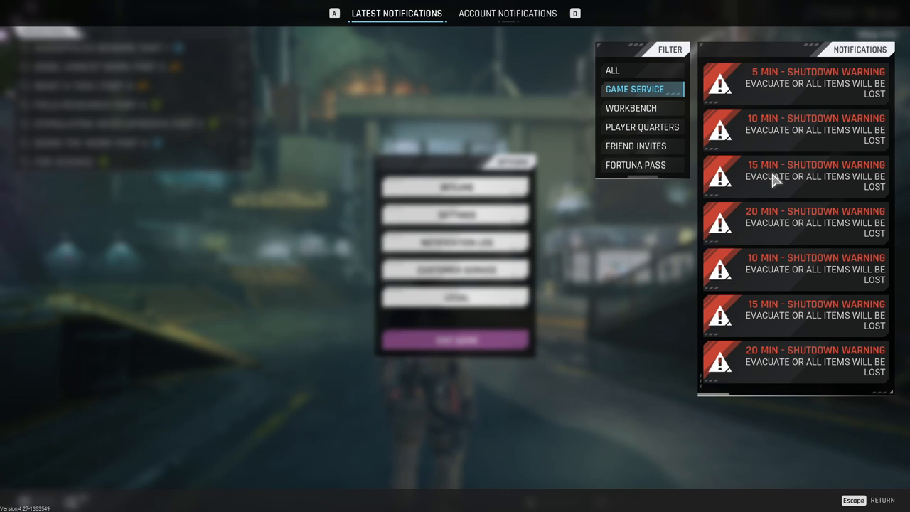